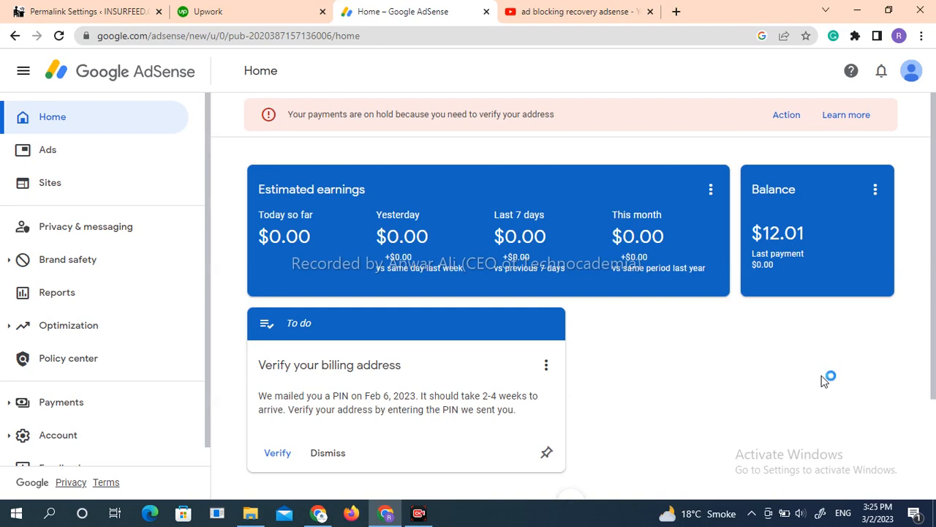
mouse_move(825, 380)
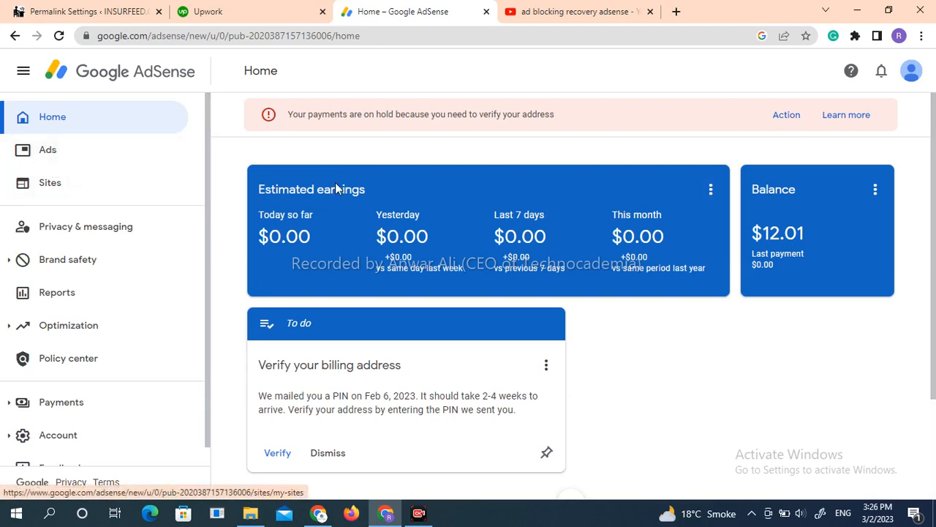
mouse_move(47, 149)
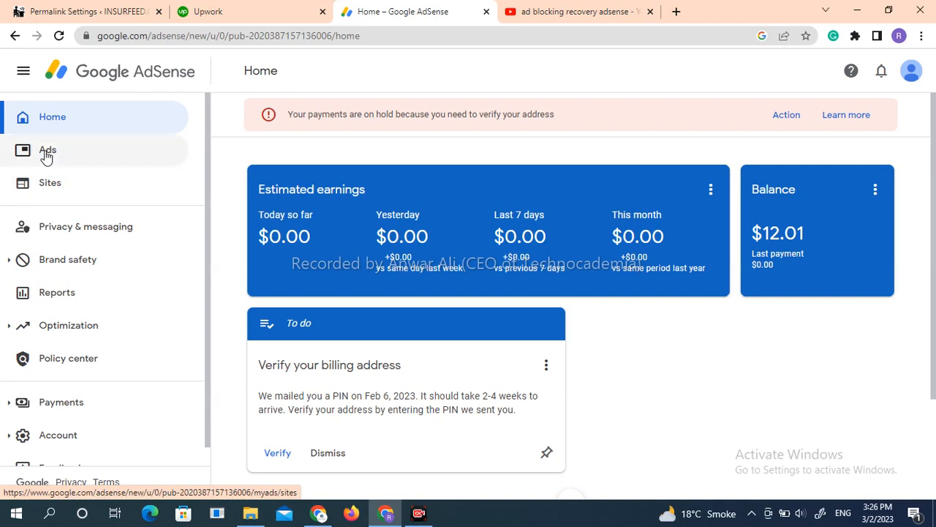
Go to the Ads section and review the By site view listing insurfeed.com
click(46, 149)
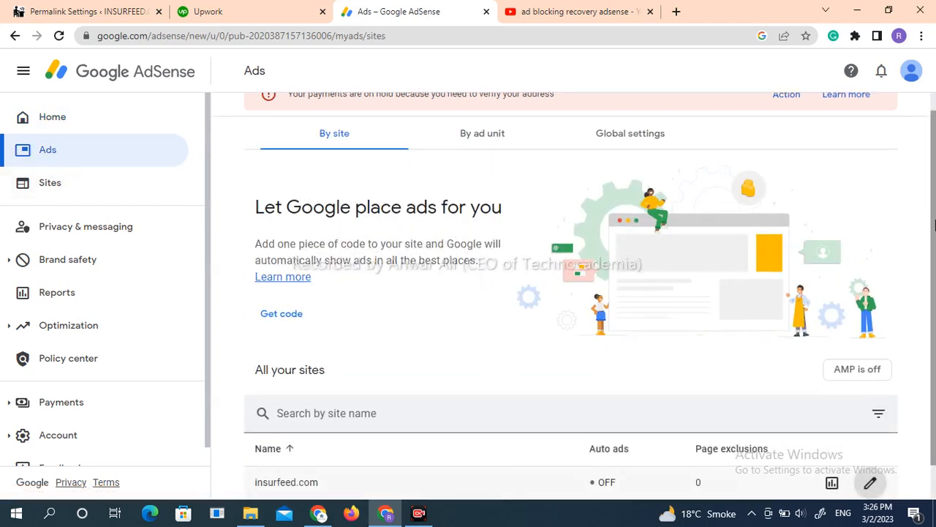
scroll(down, 3)
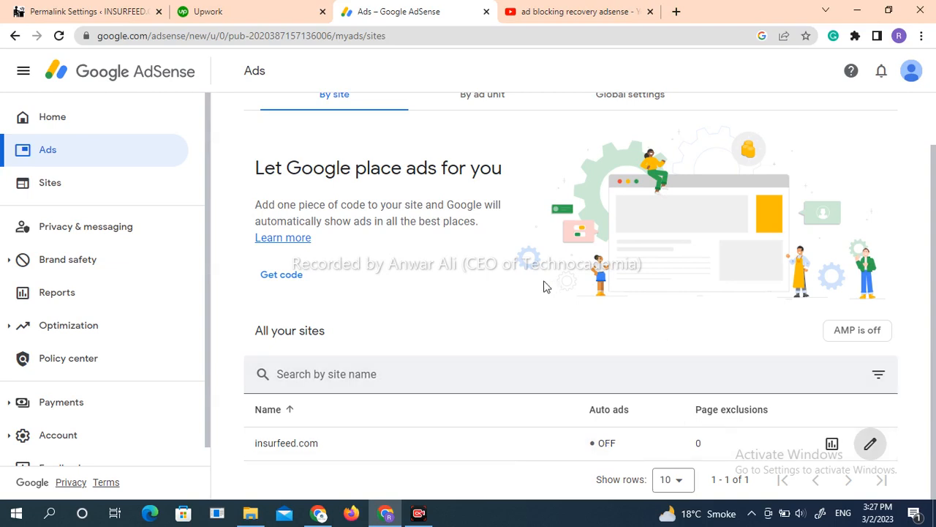
mouse_move(80, 239)
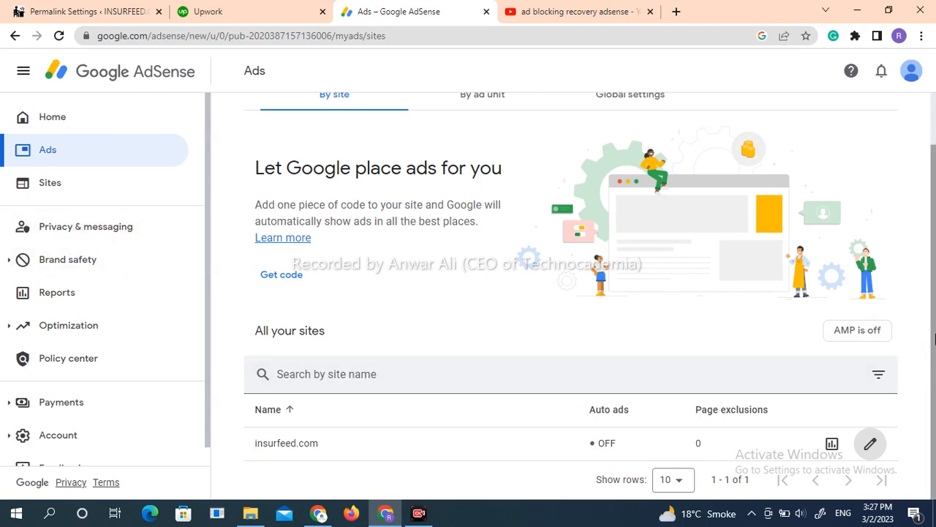
mouse_move(869, 443)
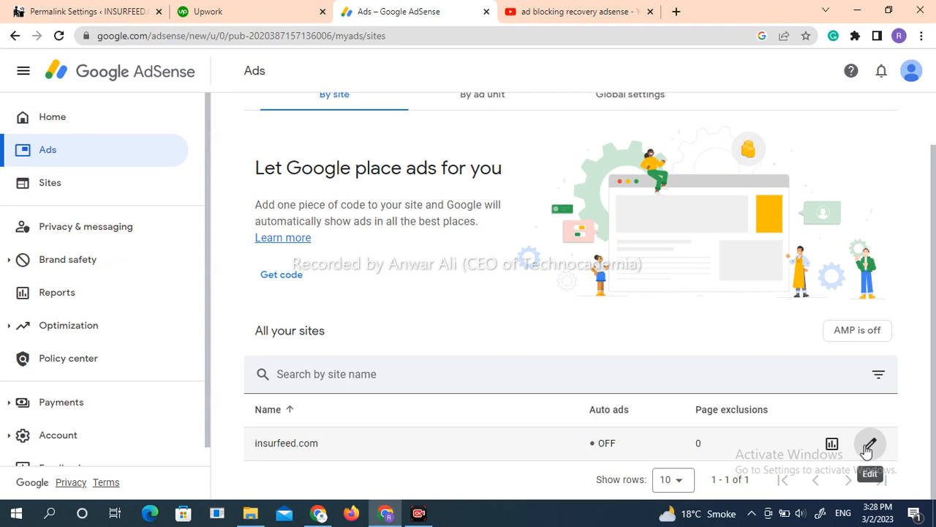
mouse_move(509, 129)
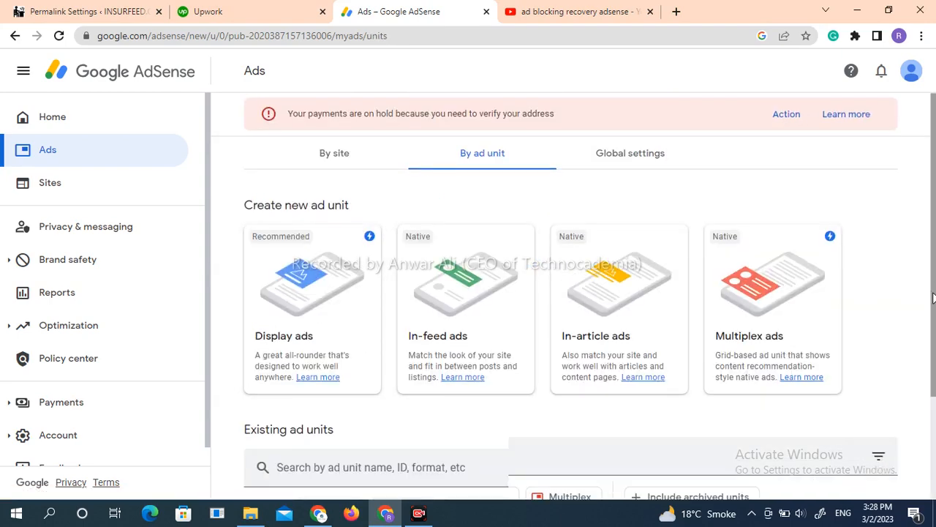
Scroll through the By ad unit page showing Display, In-feed, In-article and Multiplex ads
scroll(down, 3)
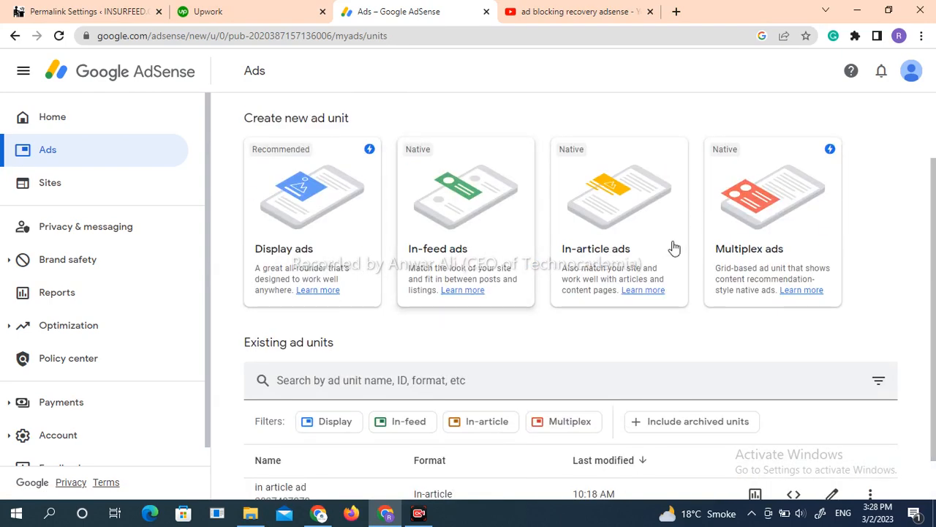
mouse_move(744, 197)
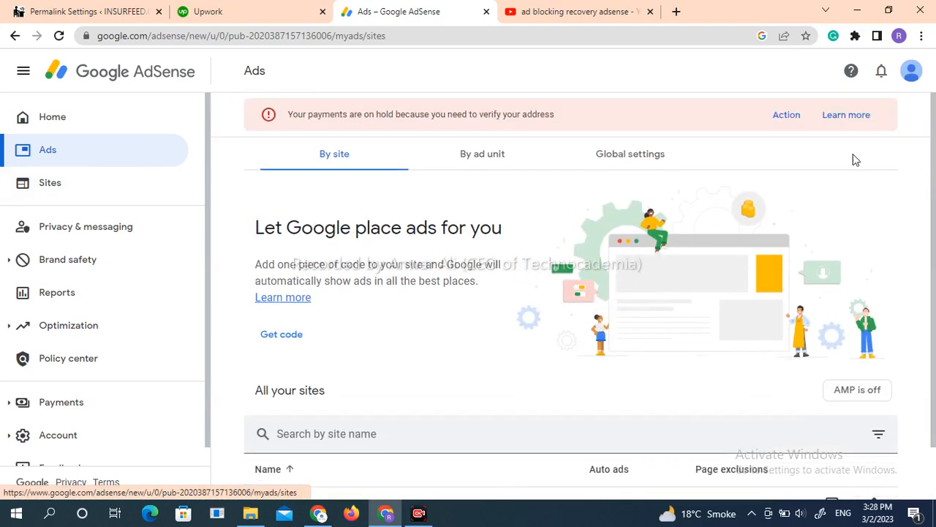
Edit the insurfeed.com row under All your sites to reach its Ad Settings Preview
scroll(down, 3)
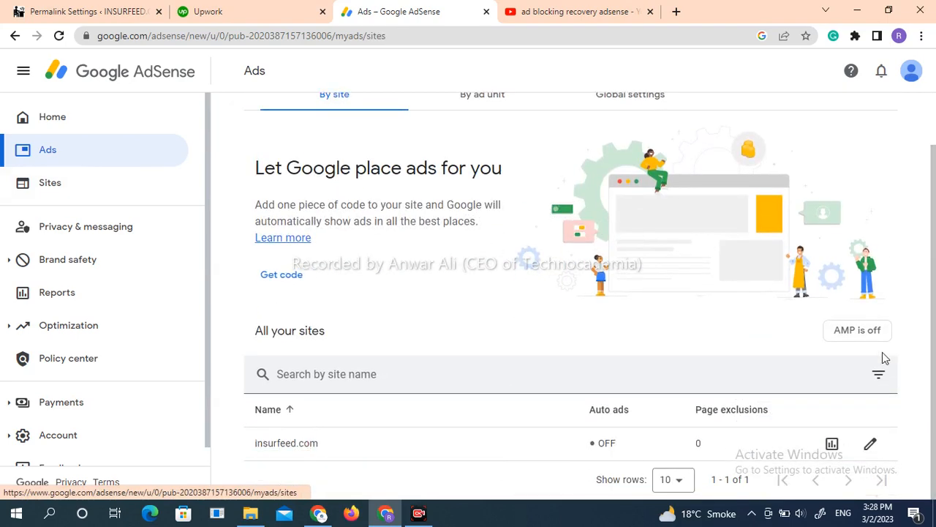
mouse_move(869, 445)
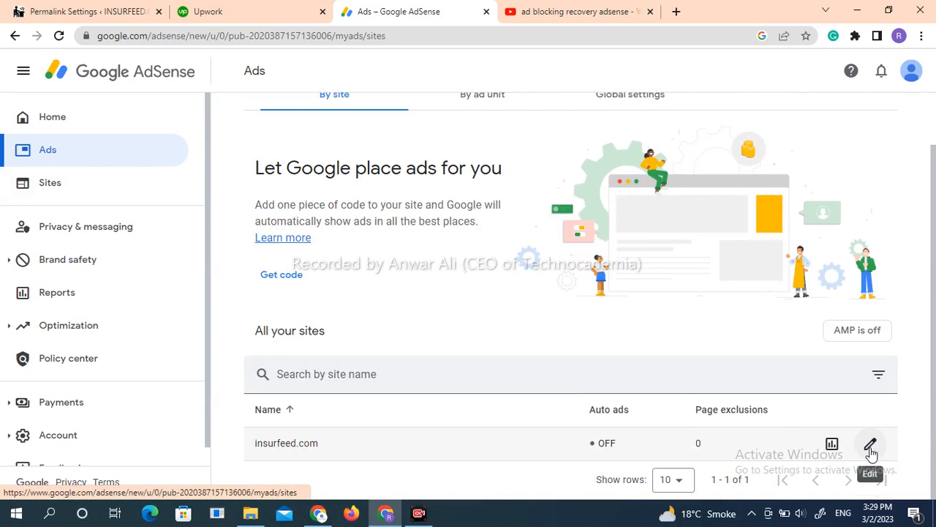
click(869, 442)
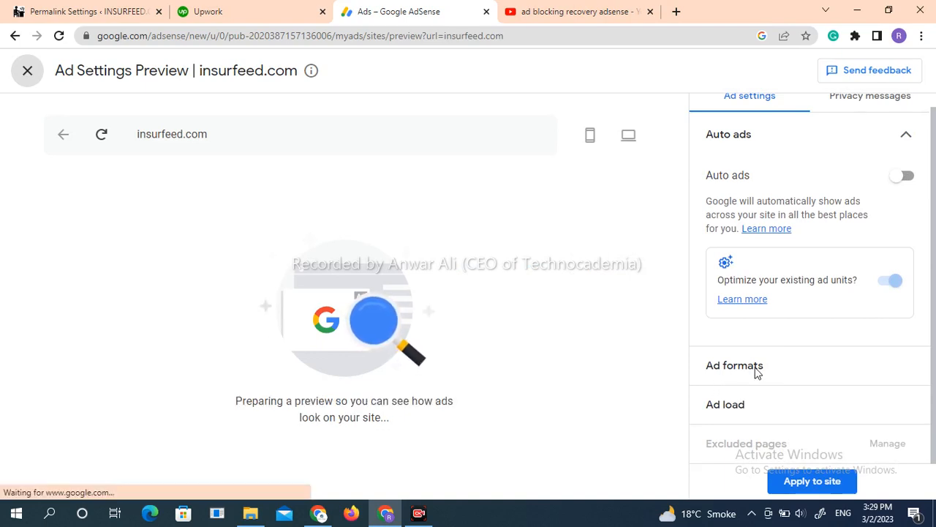
mouse_move(749, 374)
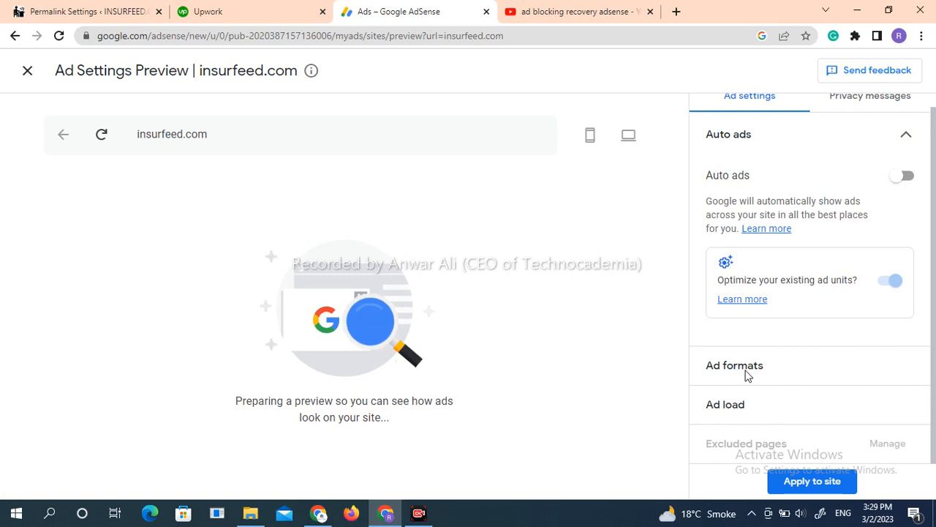
Scroll the Ad Settings Preview while the insurfeed.com mobile view loads
scroll(down, 3)
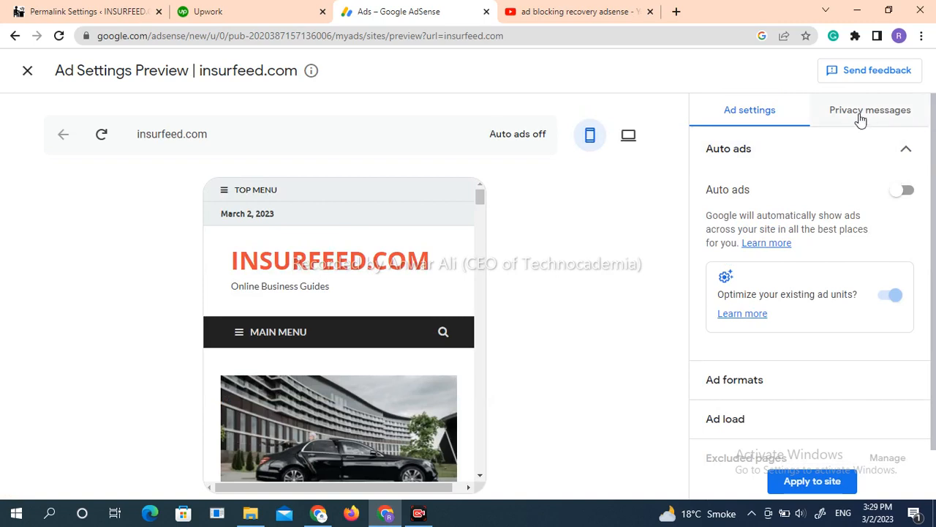
Turn on the GDPR consent message under Privacy messages and choose 'Consent or manage options'
click(869, 110)
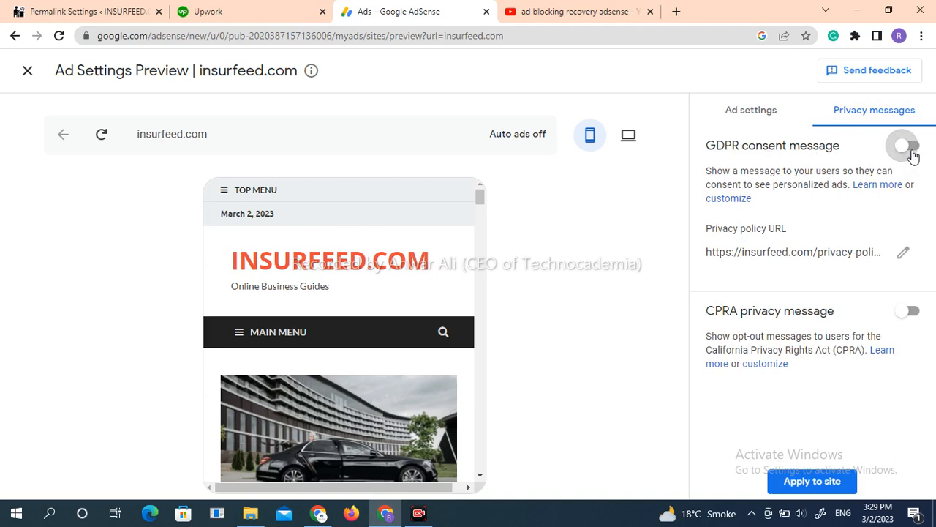
click(902, 146)
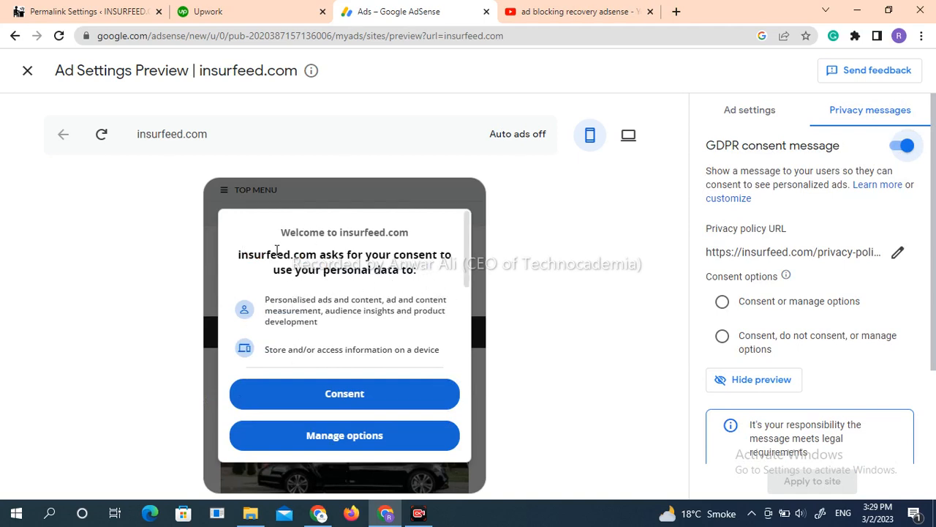
mouse_move(247, 335)
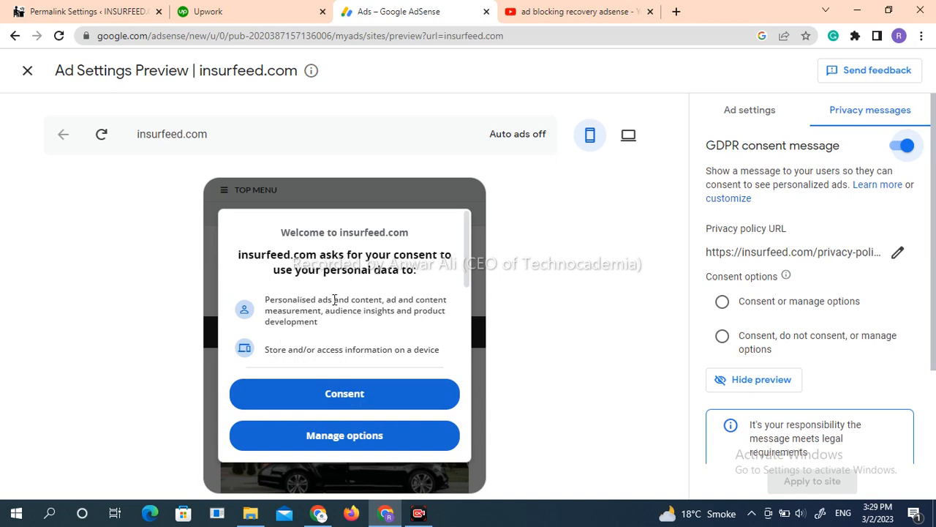
mouse_move(412, 284)
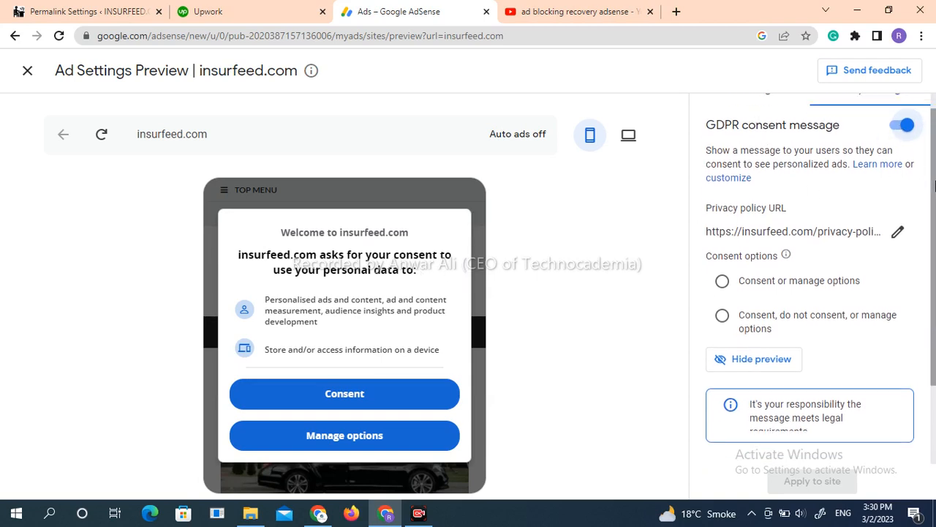
scroll(down, 3)
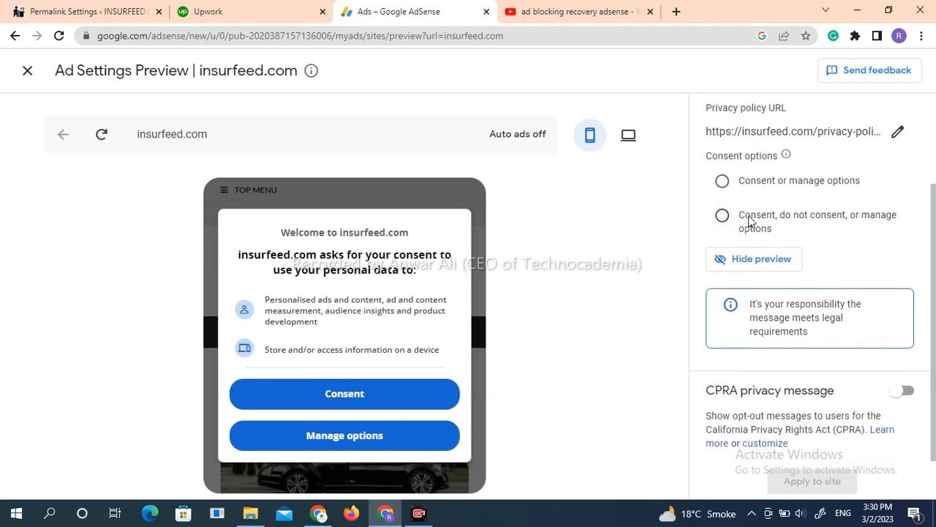
mouse_move(844, 178)
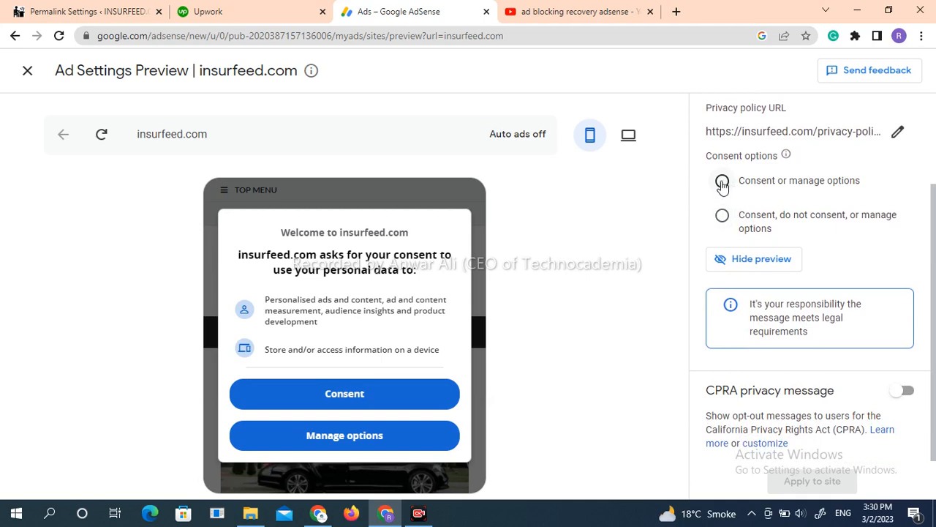
click(723, 182)
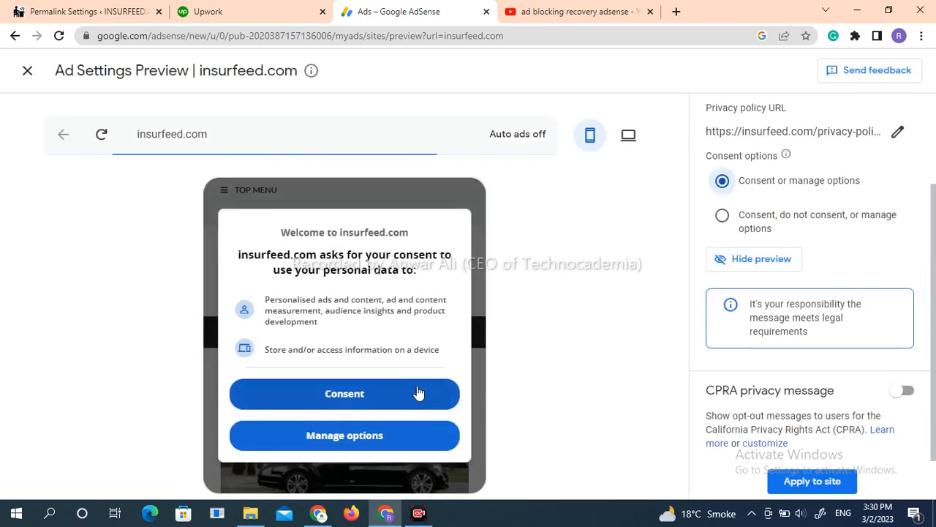
mouse_move(344, 436)
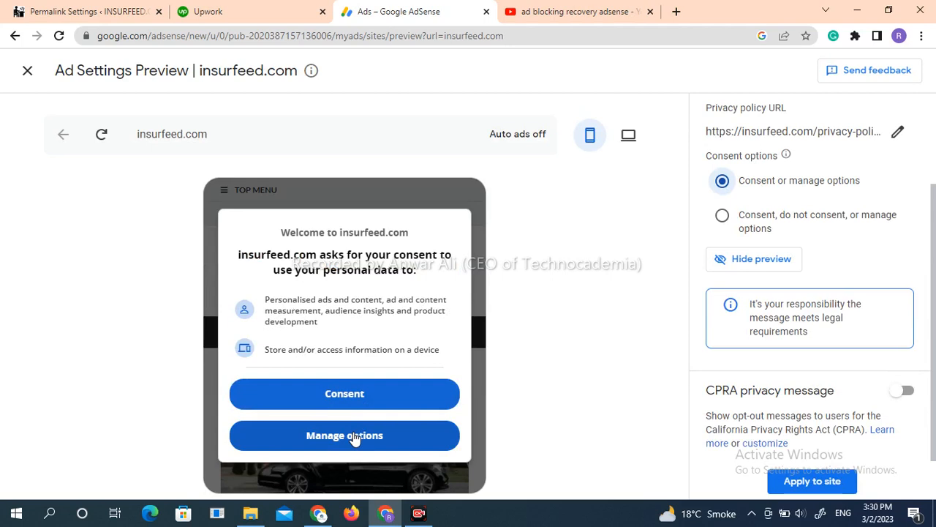
mouse_move(720, 340)
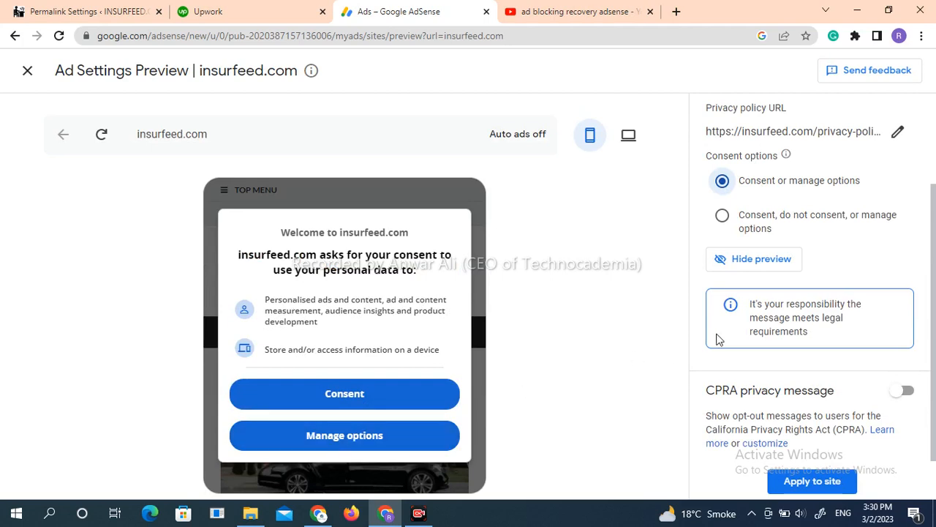
mouse_move(723, 221)
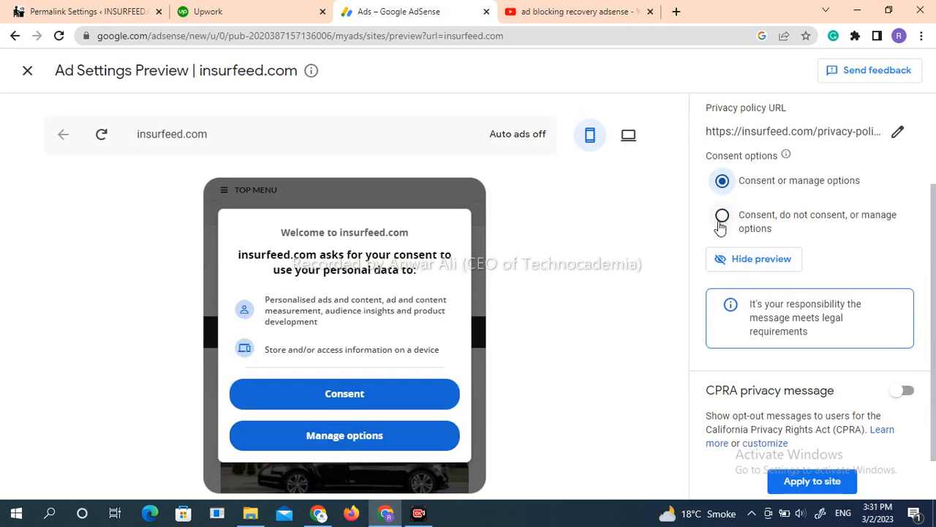
Switch the consent option to 'Consent, do not consent, or manage options'
click(723, 213)
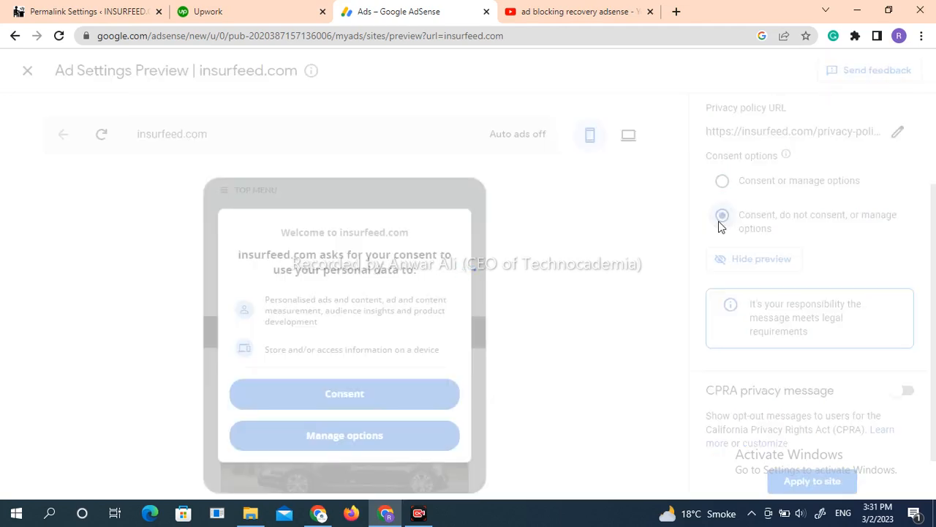
click(723, 214)
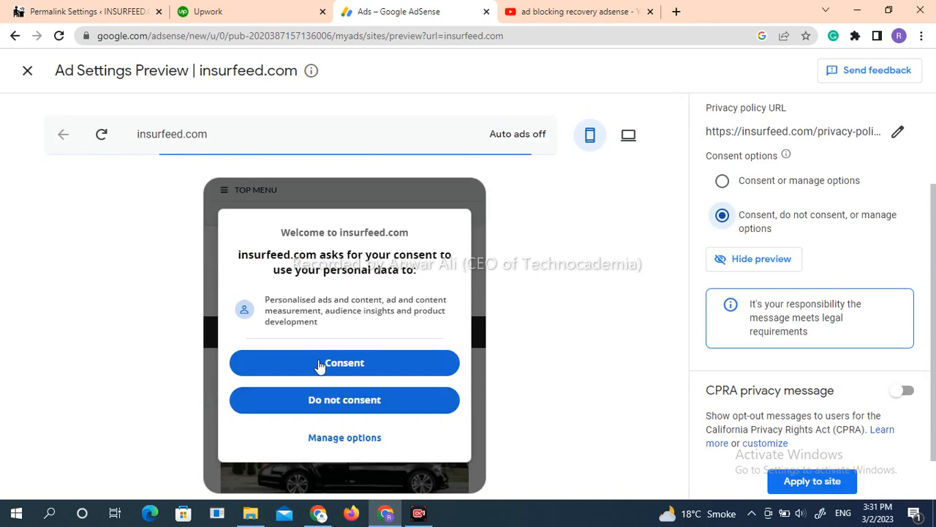
mouse_move(510, 365)
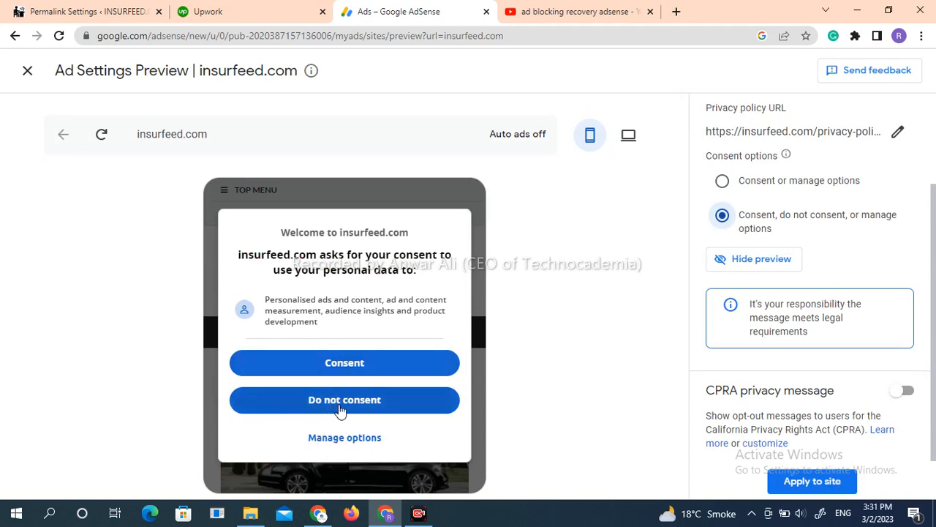
mouse_move(412, 365)
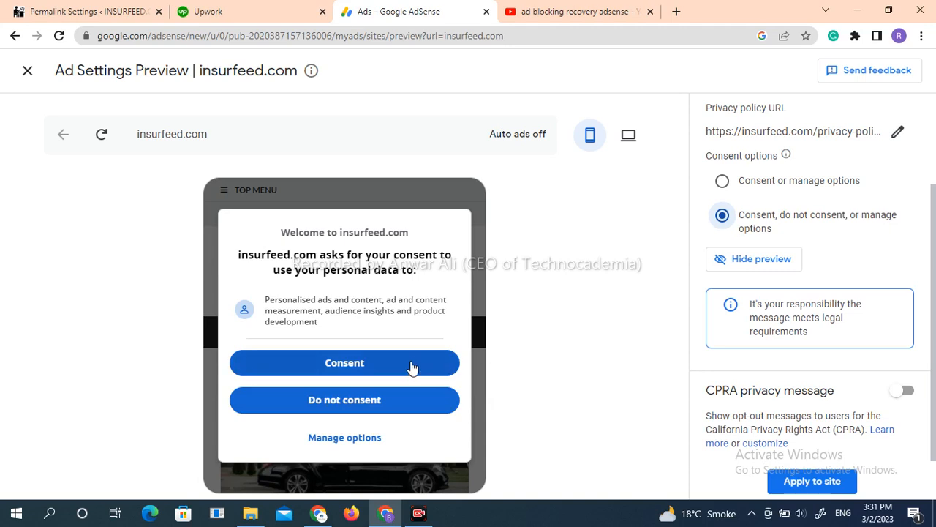
mouse_move(578, 351)
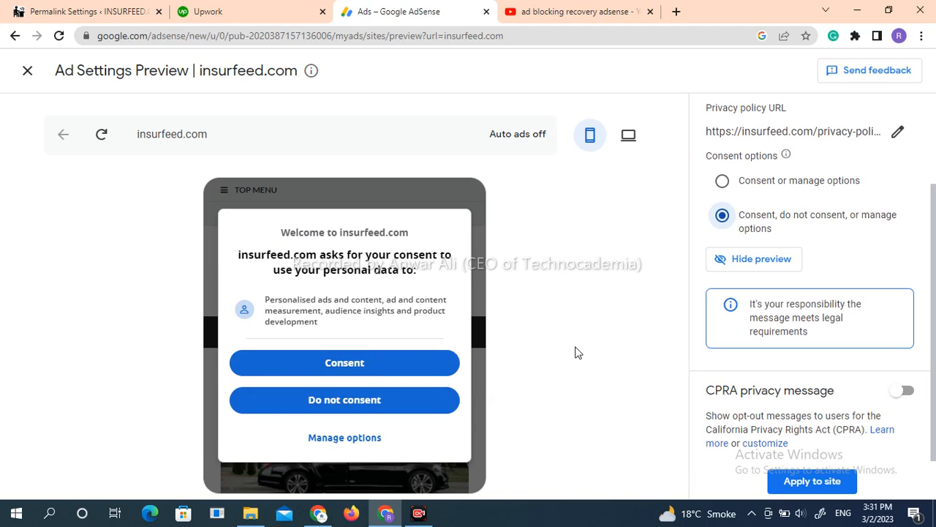
mouse_move(395, 347)
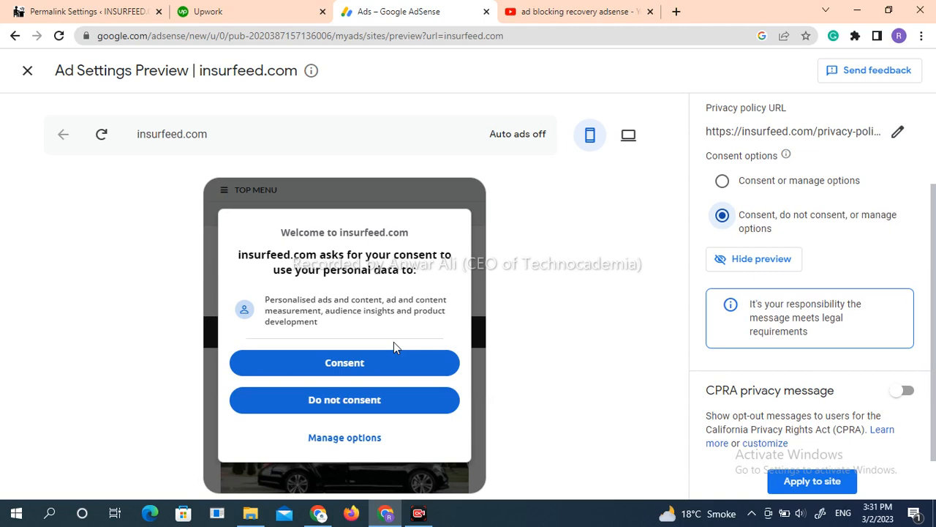
mouse_move(499, 372)
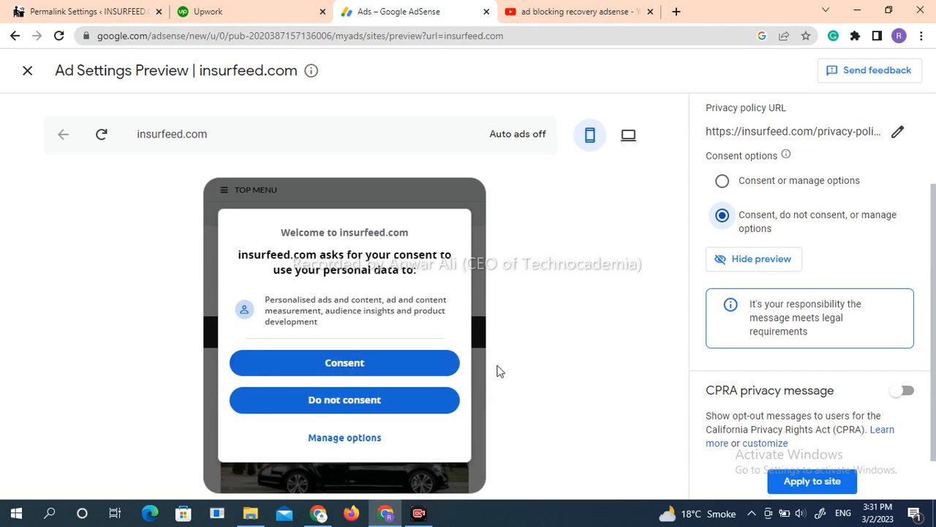
mouse_move(500, 433)
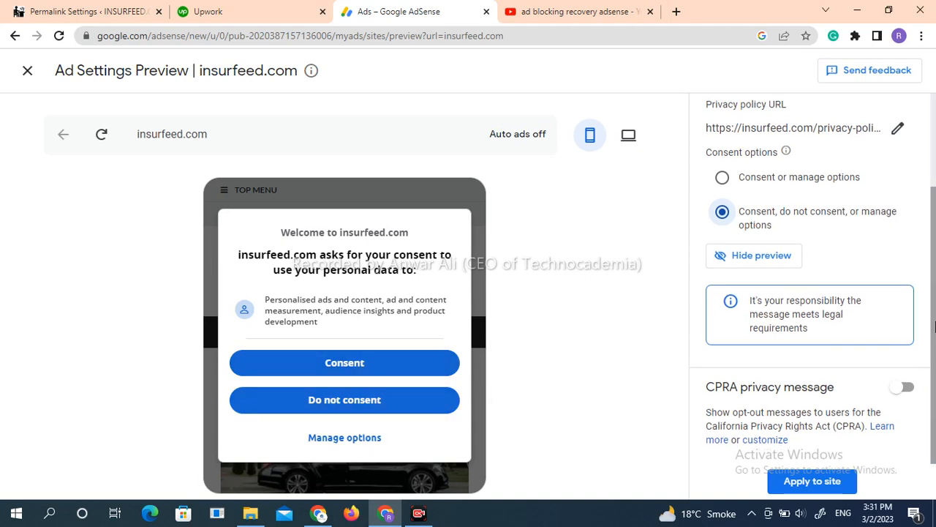
click(869, 109)
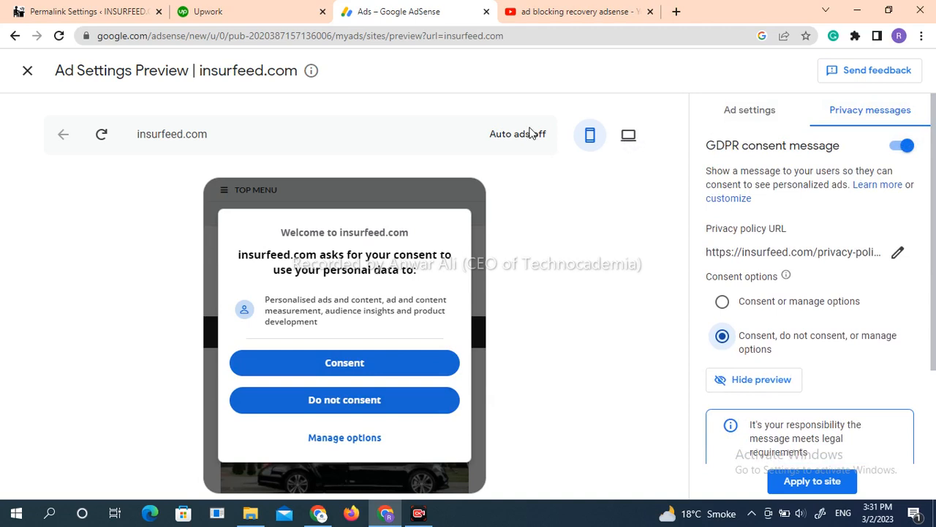
mouse_move(653, 155)
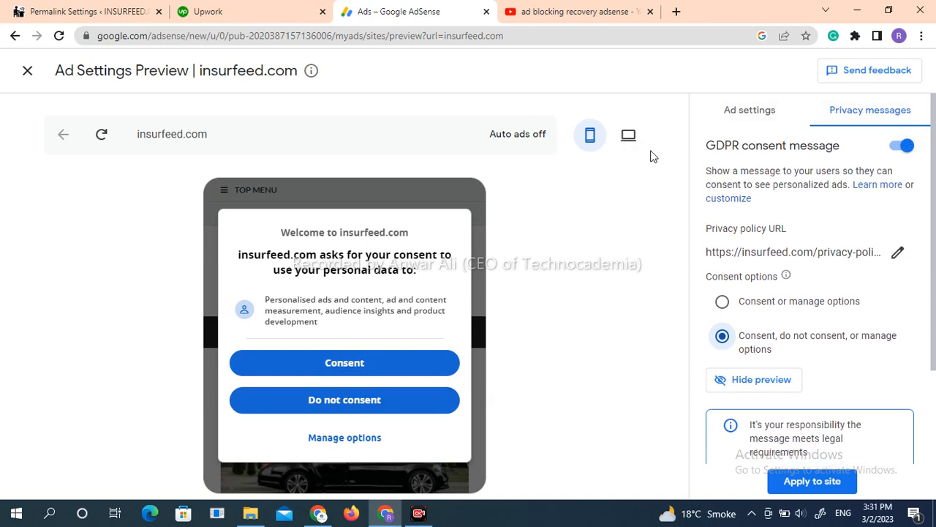